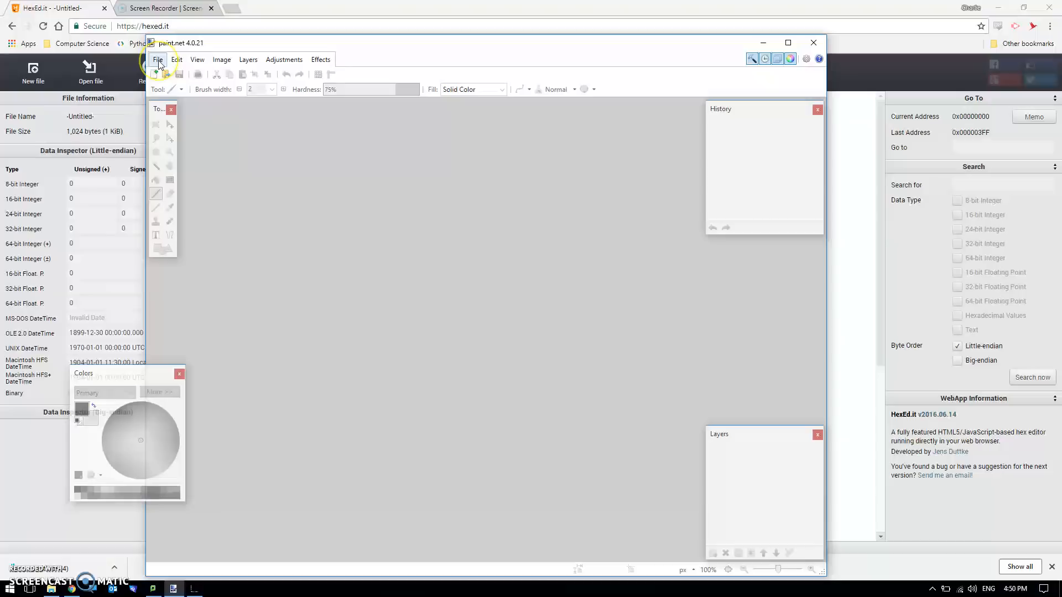
Create a new blank image 4 pixels wide and 4 pixels tall
left_click(158, 60)
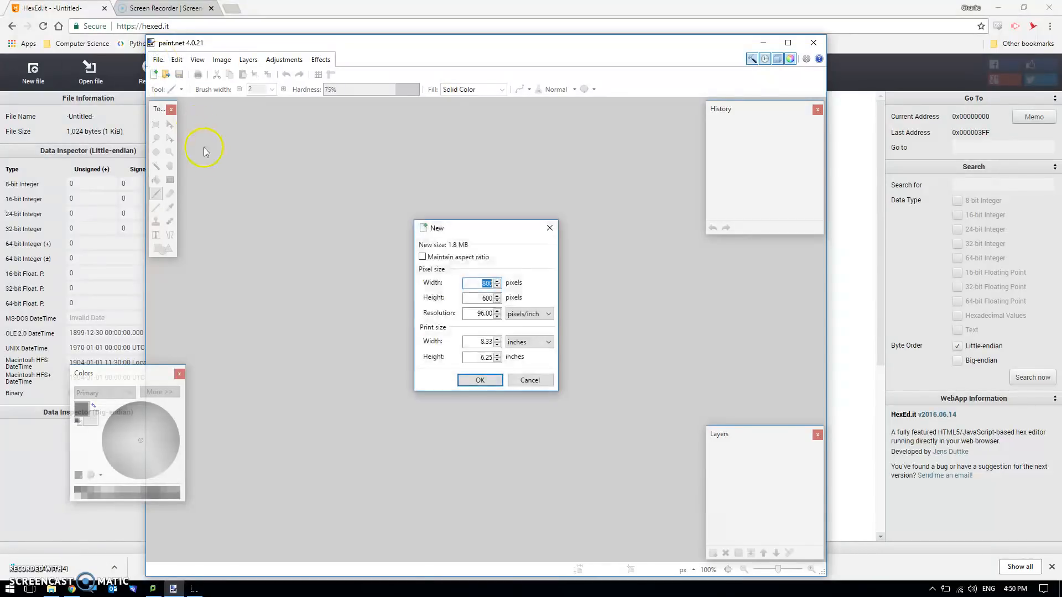
type("4")
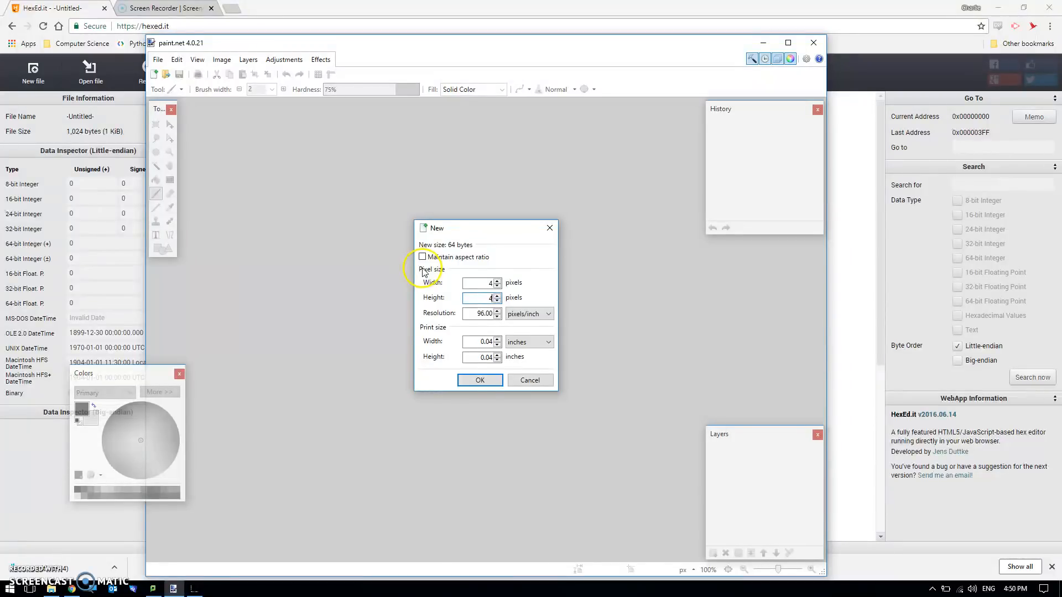
left_click(479, 379)
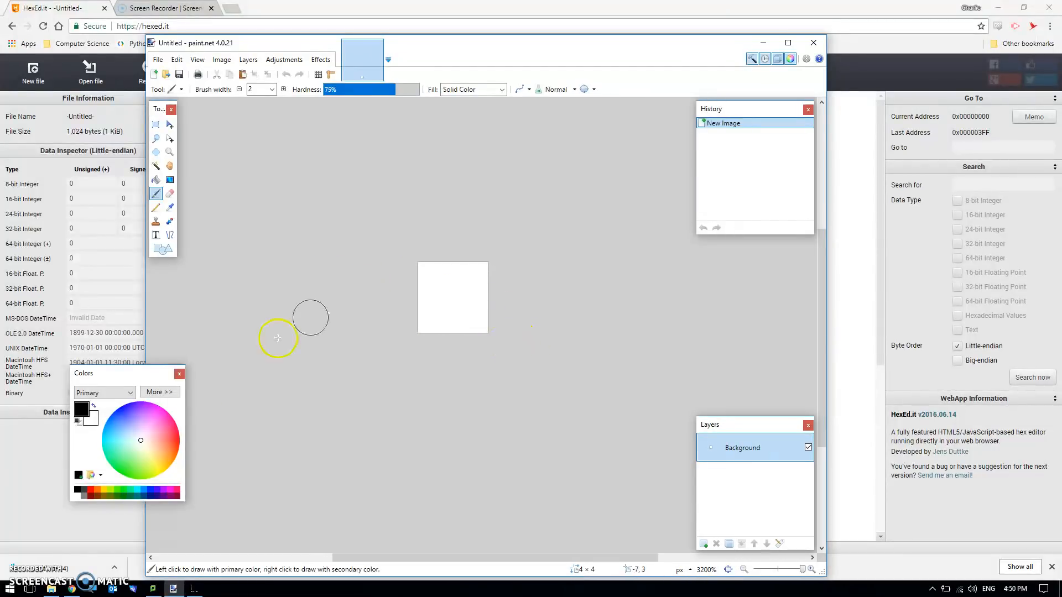
mouse_move(380, 366)
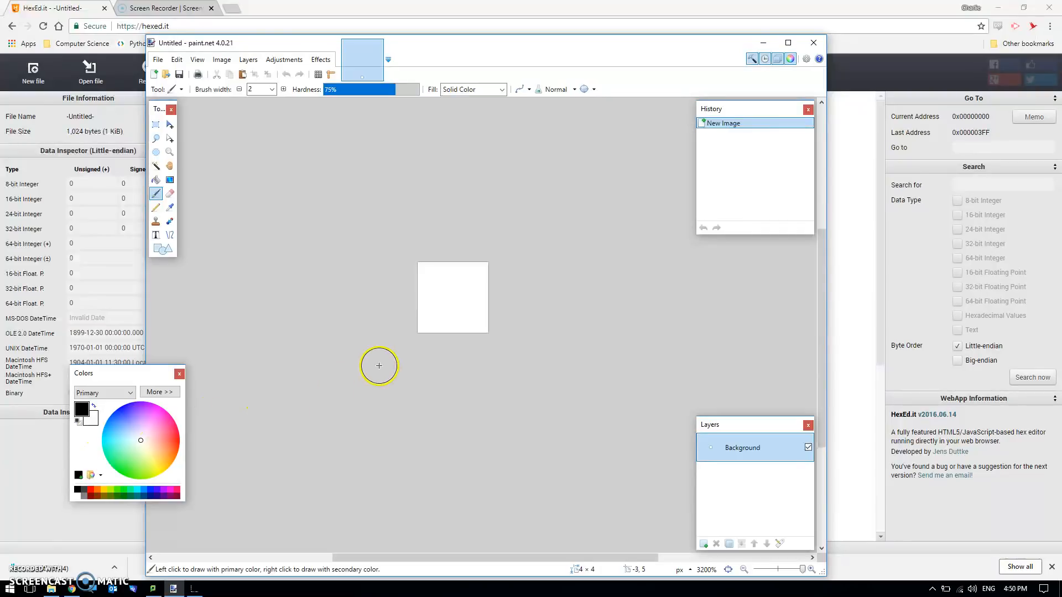
mouse_move(344, 379)
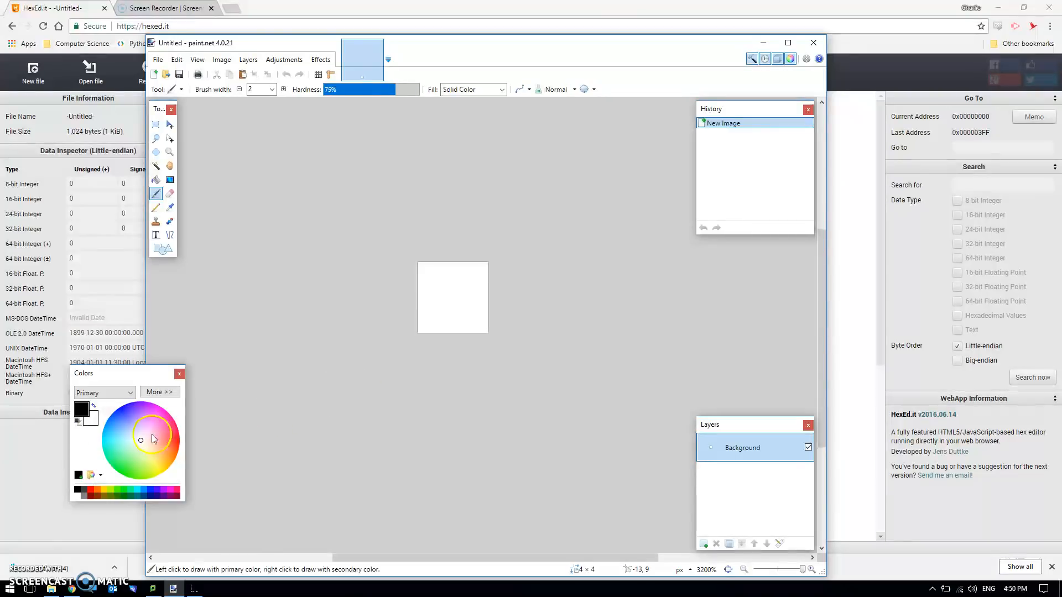
Fill the 4×4 canvas with black using the Paint Bucket and expand the Colors panel
left_click(155, 179)
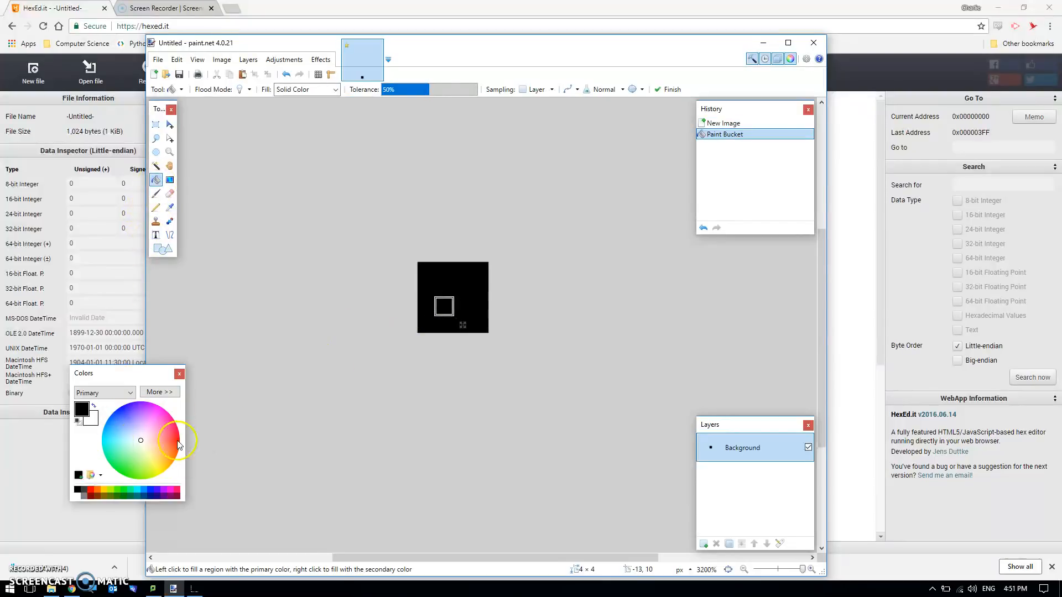
left_click(158, 391)
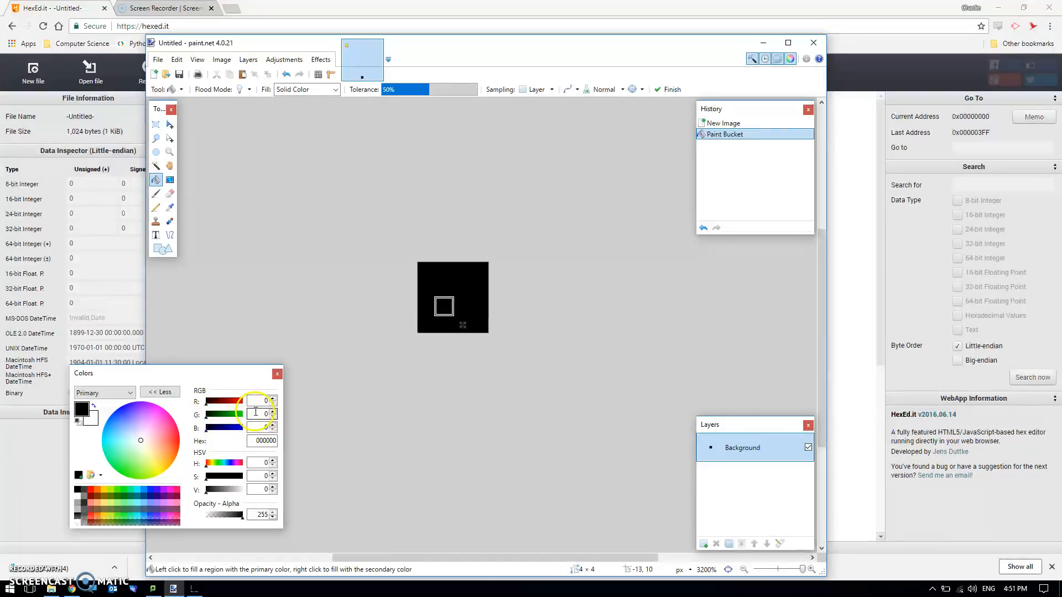
left_click(264, 441)
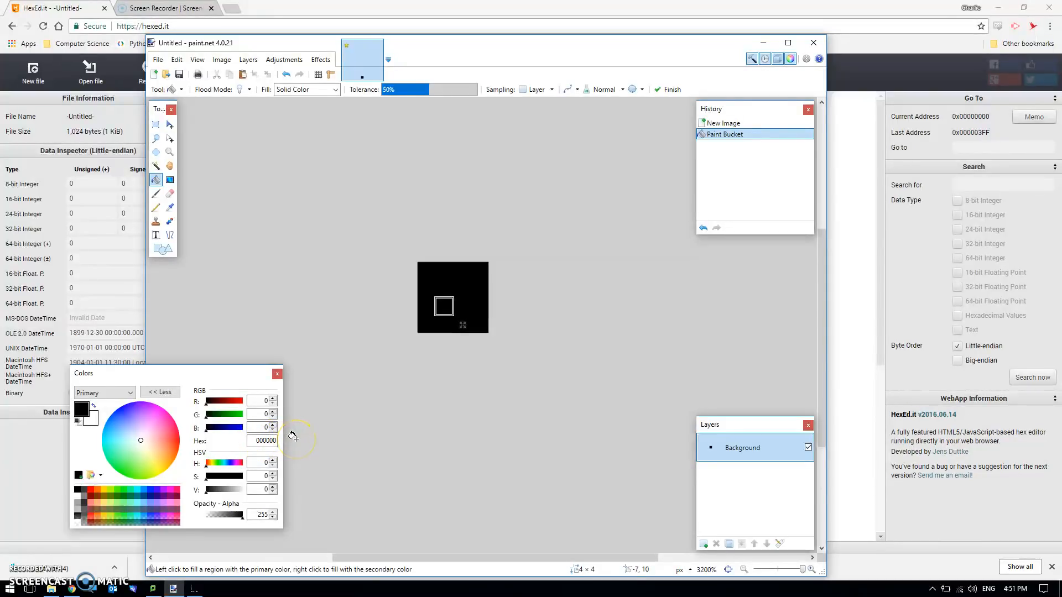
mouse_move(291, 436)
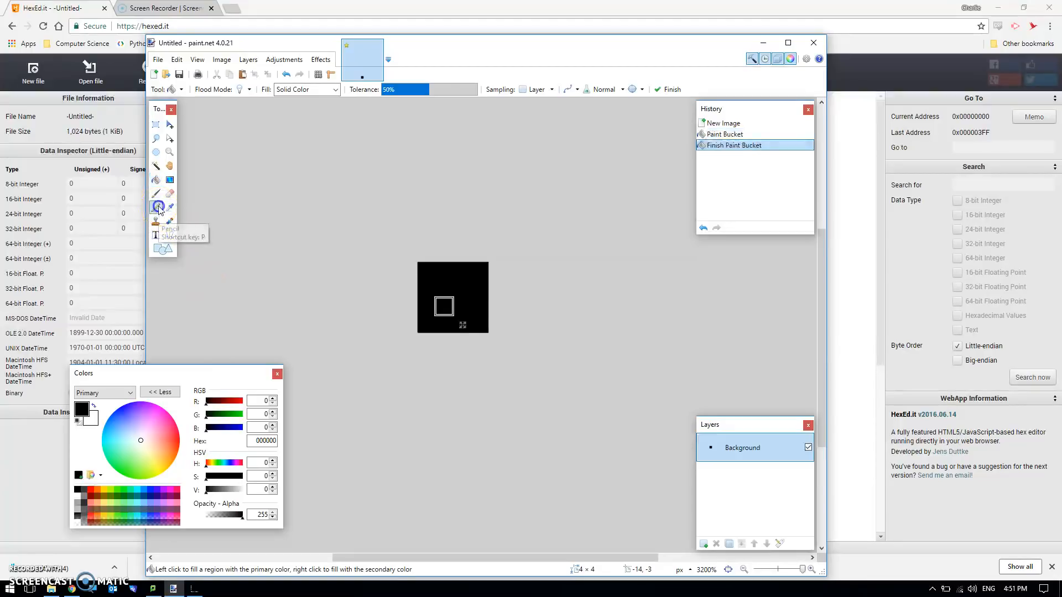
With the Pencil and red R255 G0 B0, paint red pixels in the second row
left_click(156, 207)
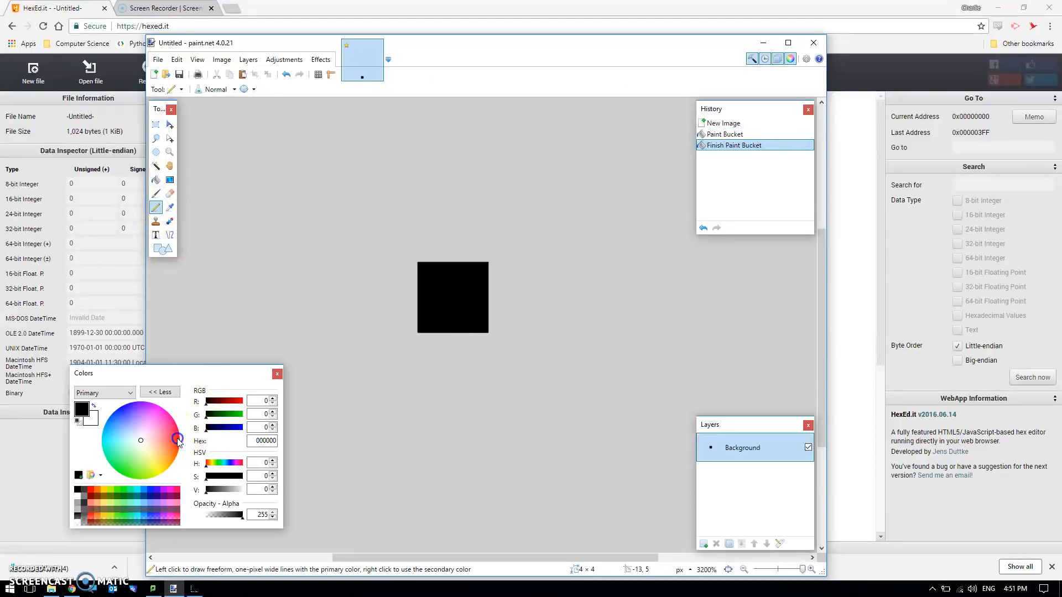
left_click(179, 441)
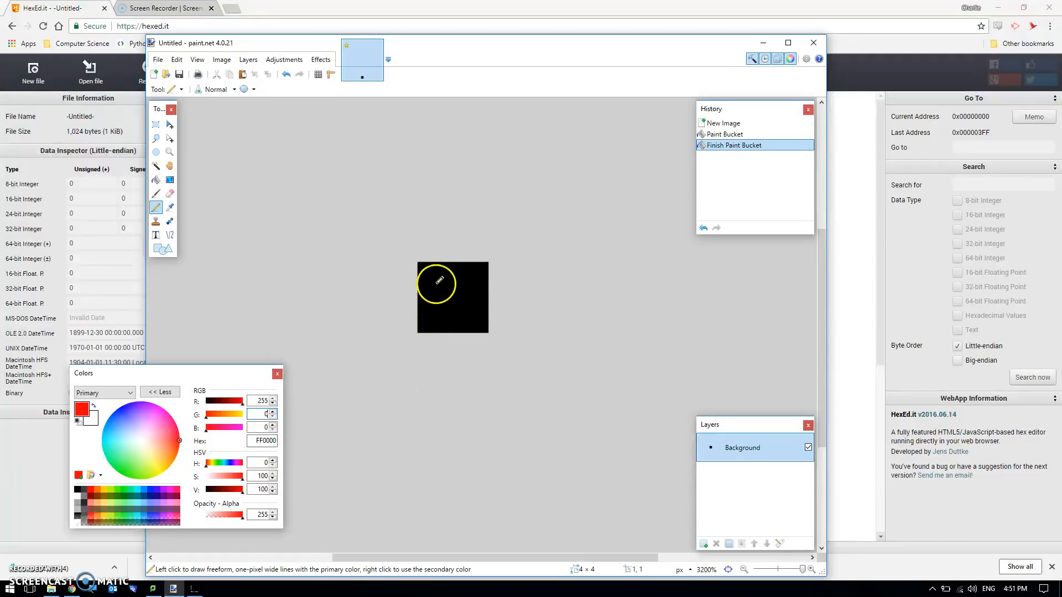
left_click(480, 288)
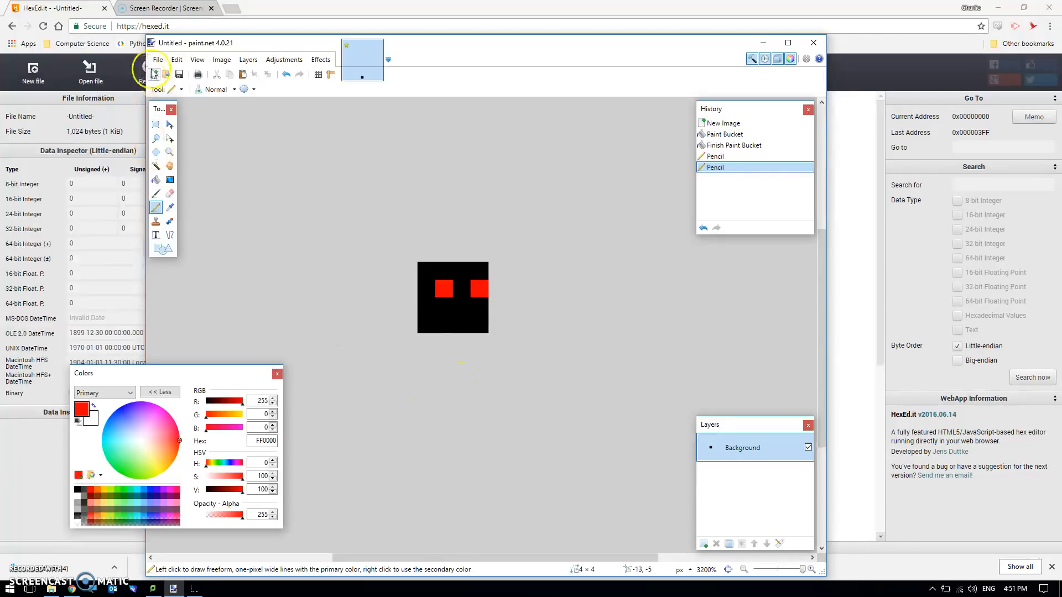
Save the image as a 24-bit BMP named bitmapdemo2
left_click(157, 60)
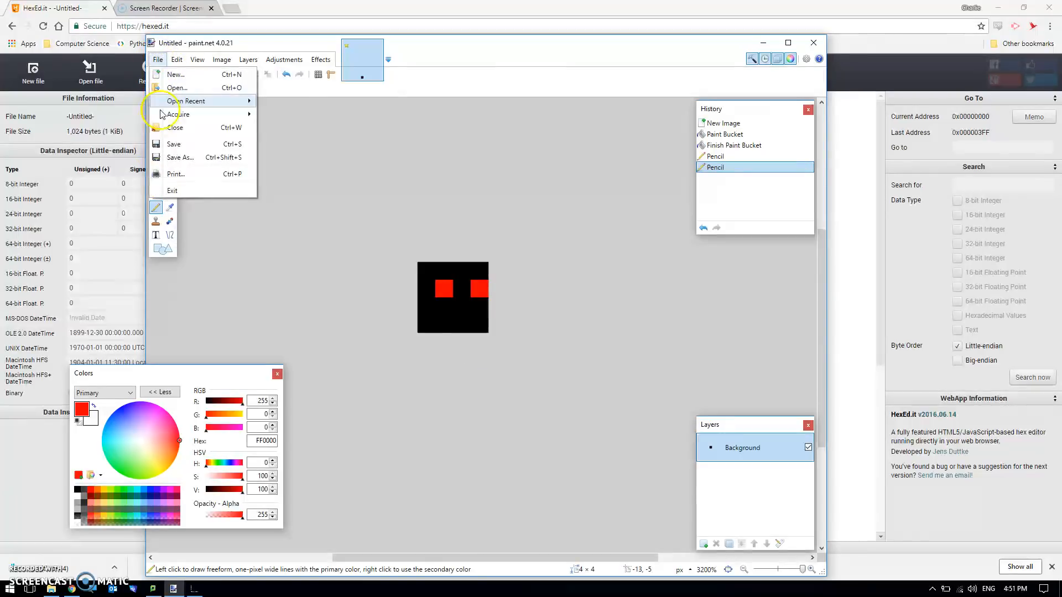
left_click(181, 157)
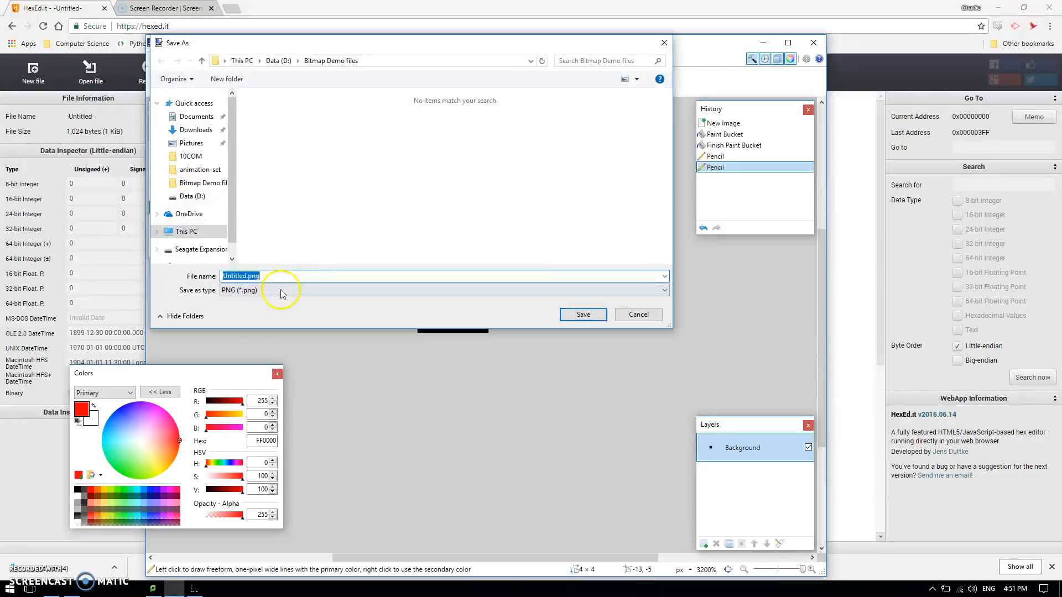
left_click(444, 290)
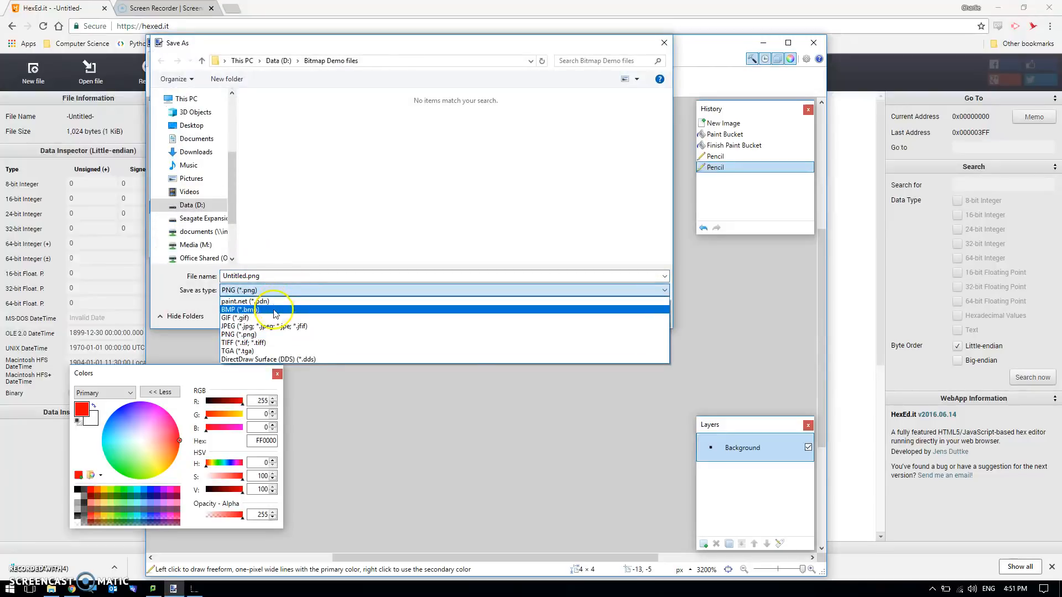
left_click(238, 310)
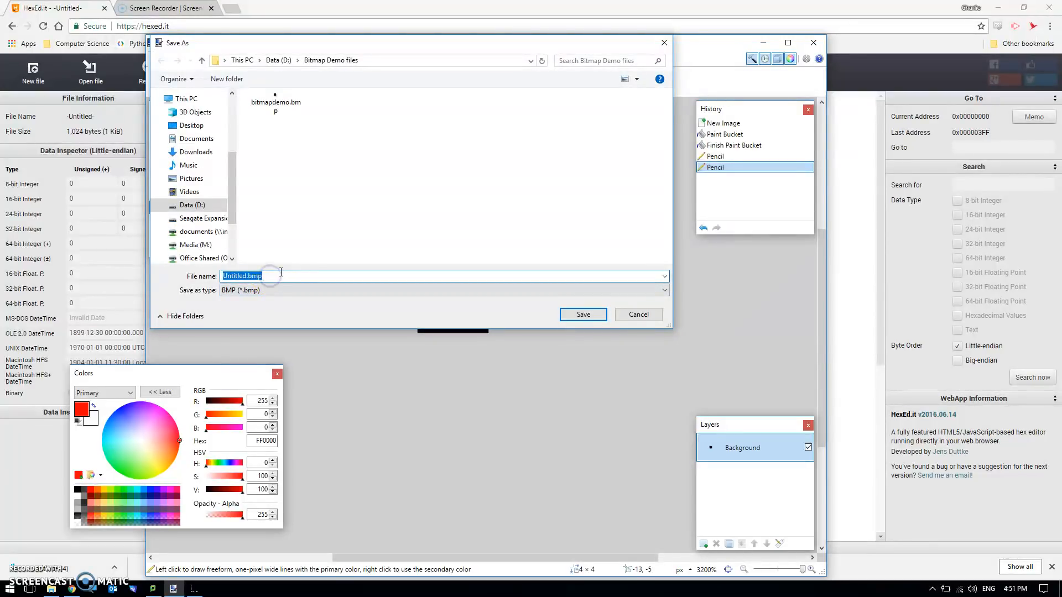
type("bitmapdemo2")
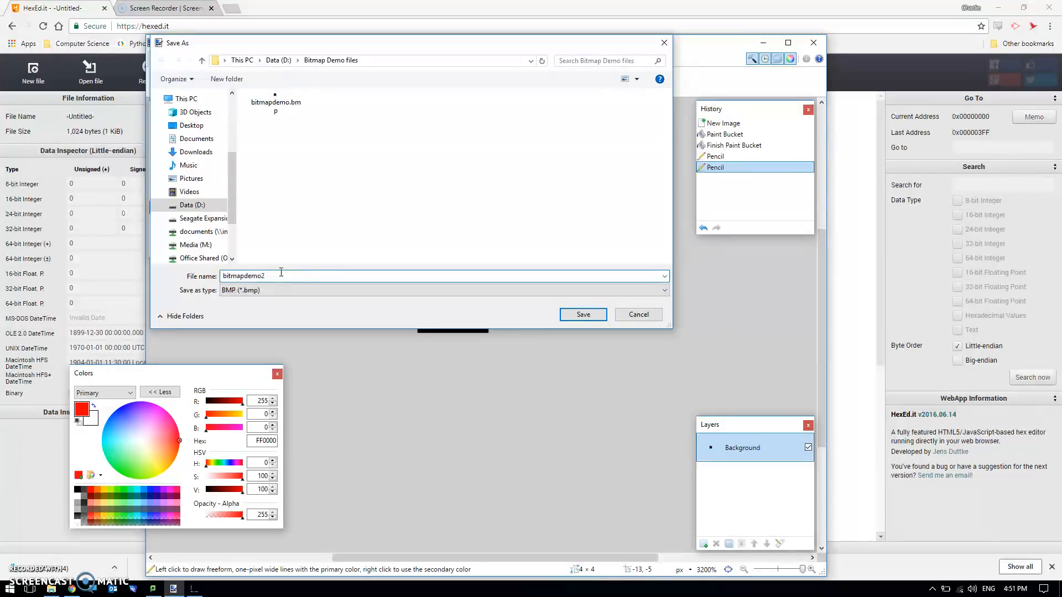
left_click(583, 315)
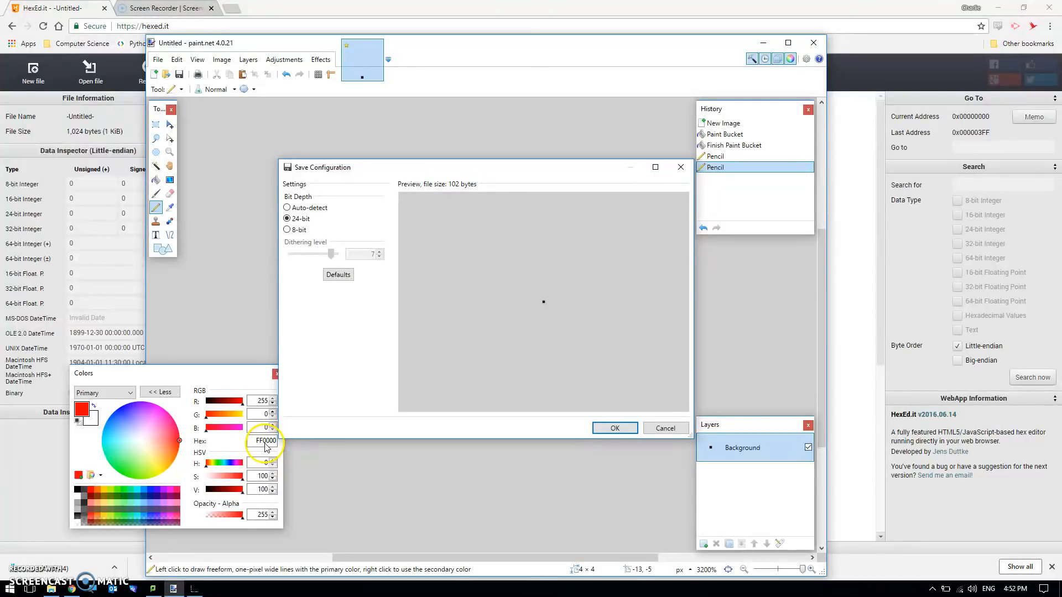
left_click(614, 429)
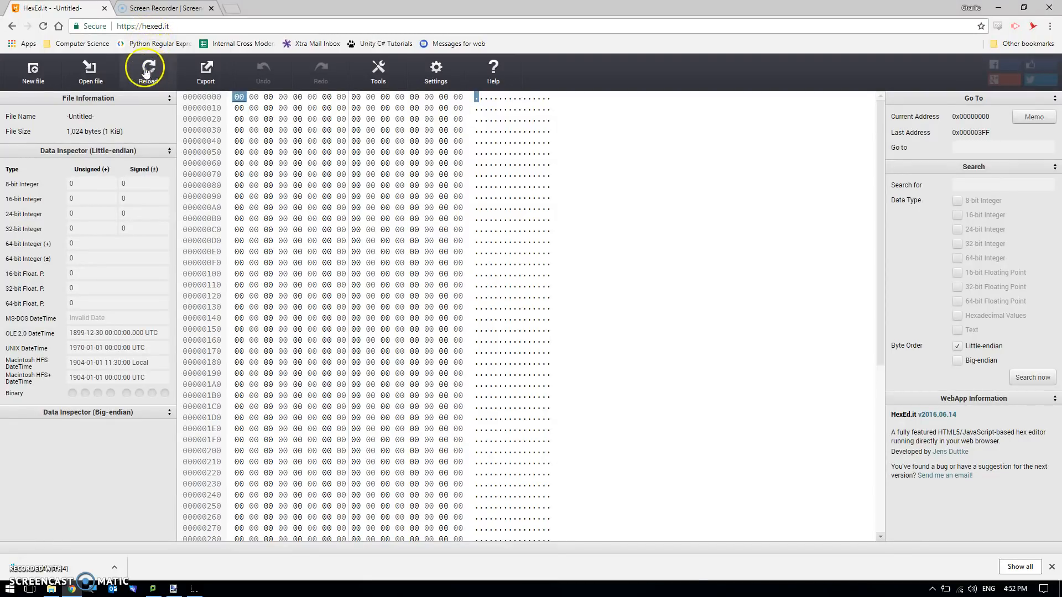
Load bitmapdemo2.bmp and examine header bytes at offsets 0x30 and 0x32
left_click(89, 72)
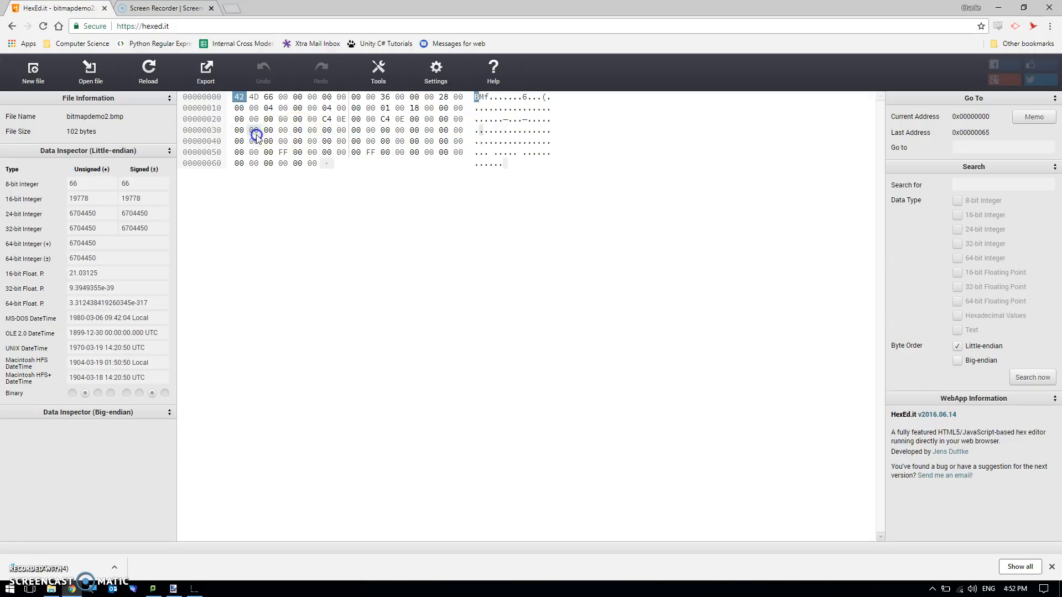
left_click(240, 129)
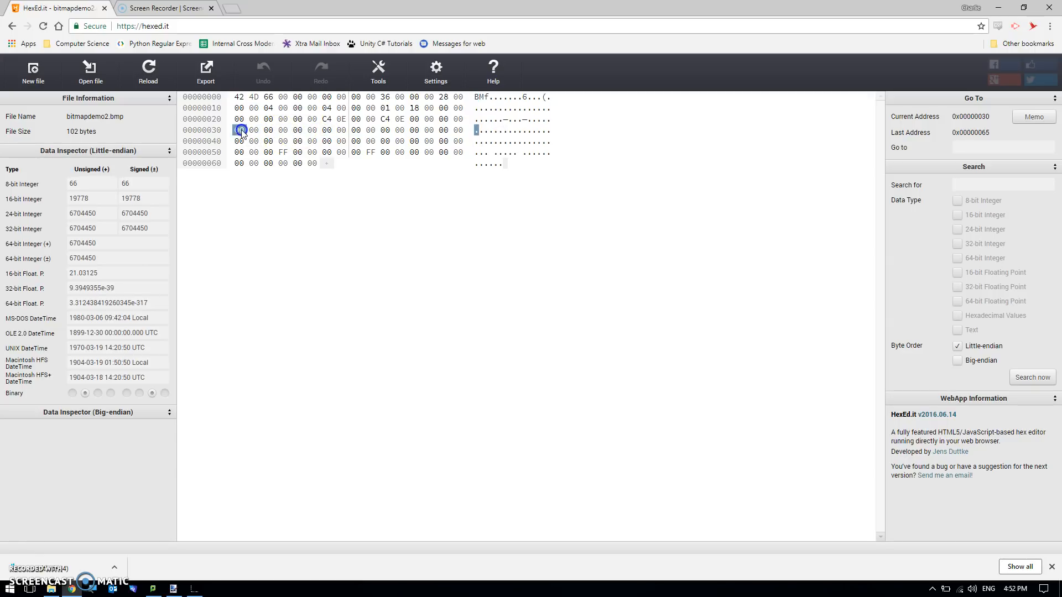
left_click(268, 131)
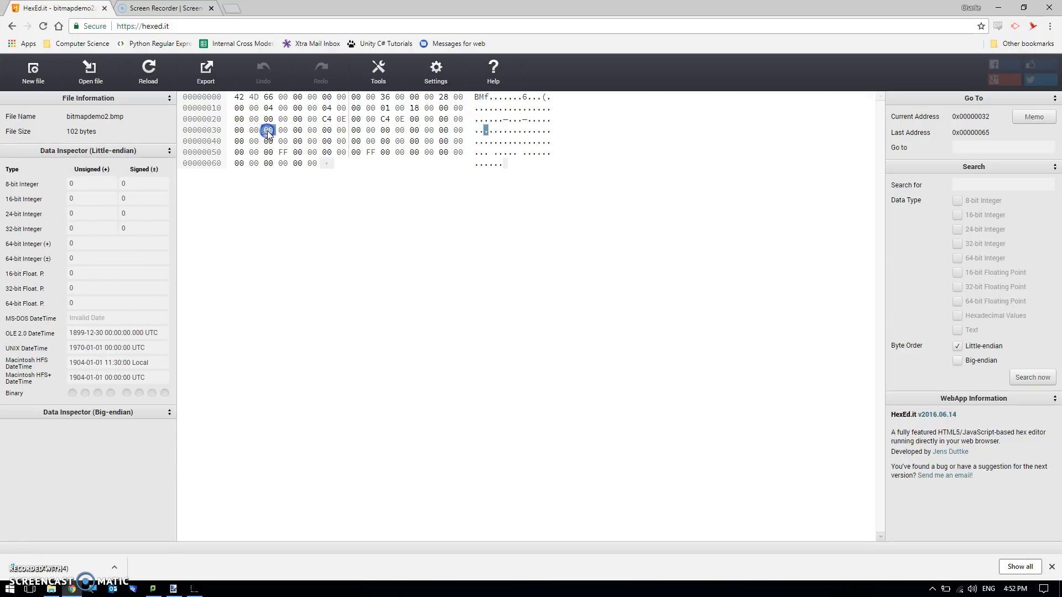
left_click(268, 130)
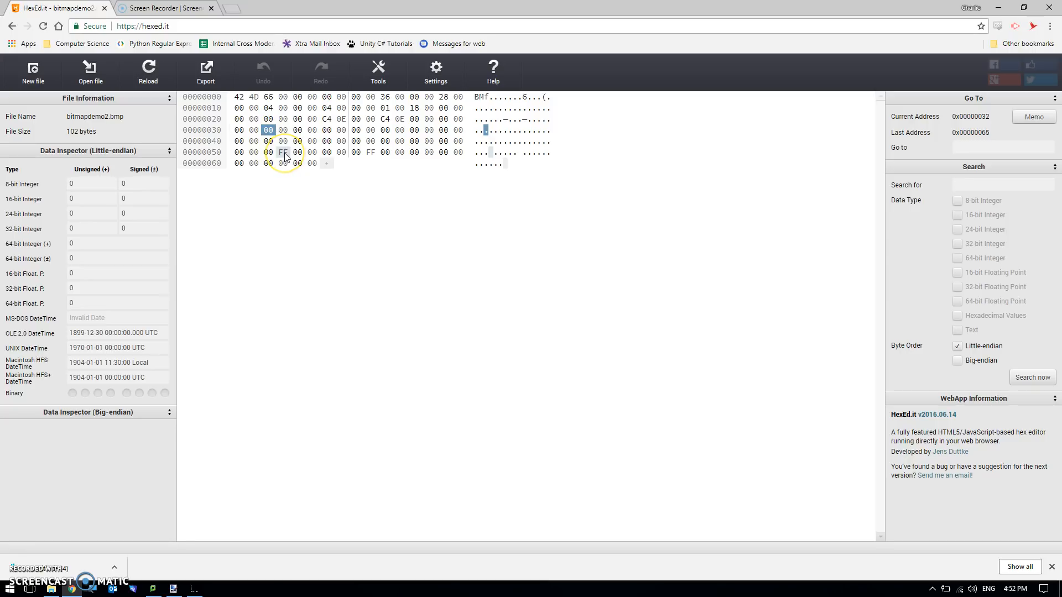
Inspect pixel-data bytes at offsets 0x54, 0x55 and beyond containing the red values
left_click(283, 151)
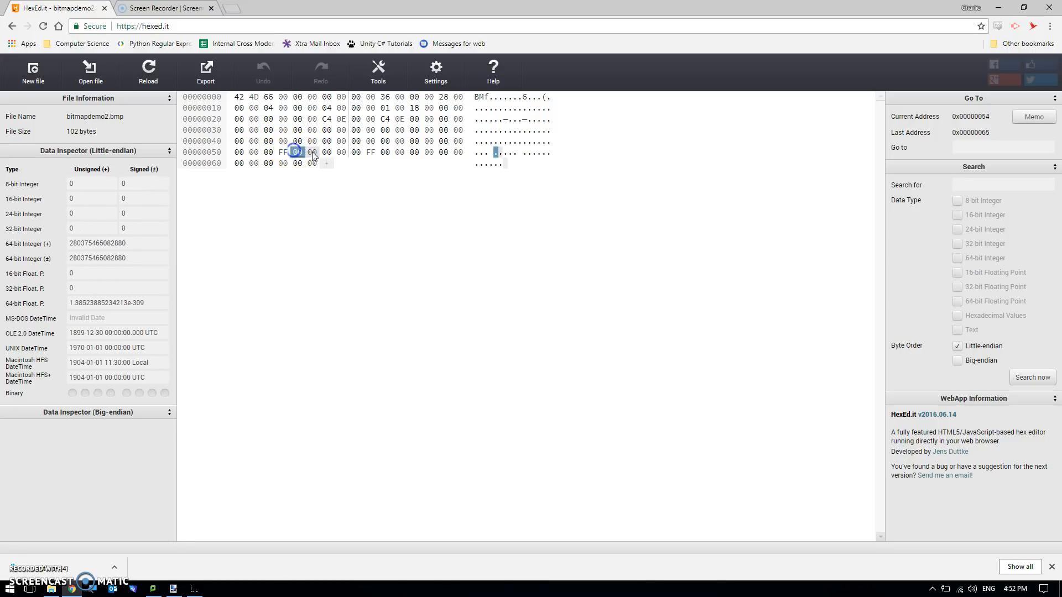
left_click(312, 152)
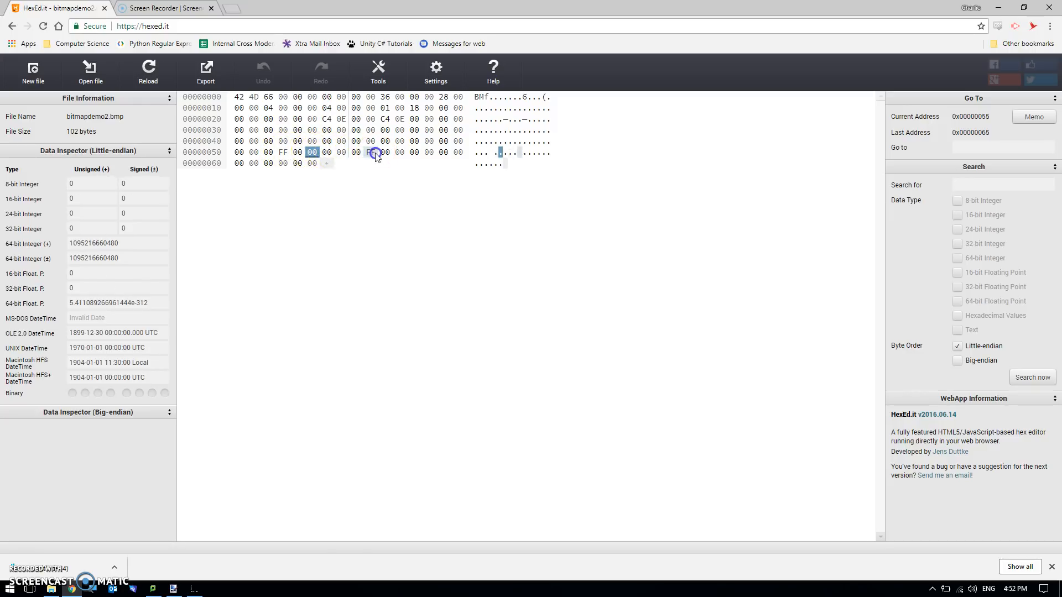
left_click(370, 153)
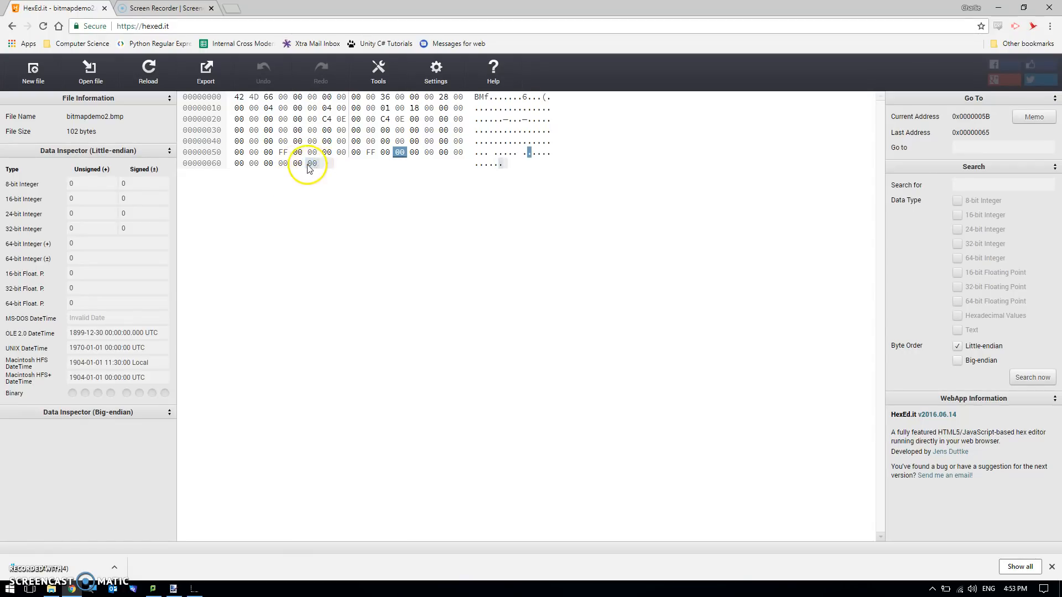
Set the pixel-data bytes at offsets 0x63 and 0x61 to FF
left_click(283, 162)
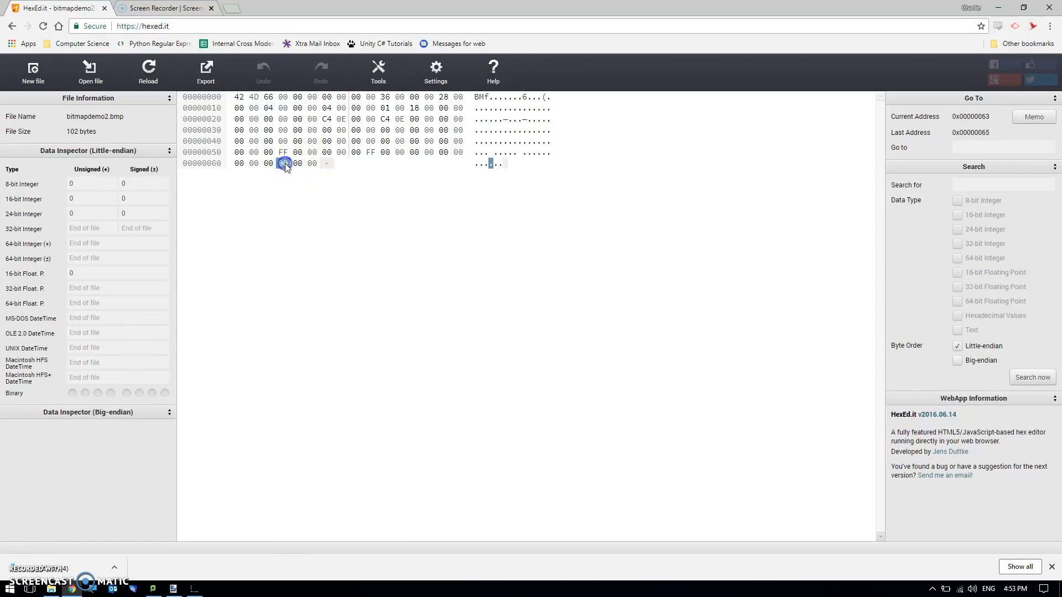
left_click(282, 164)
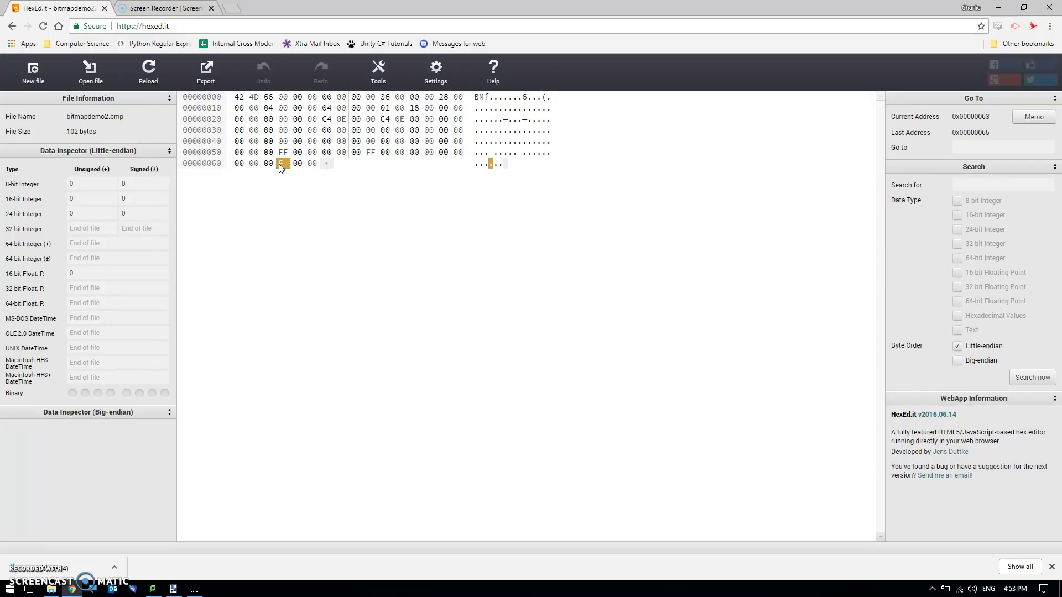
left_click(297, 163)
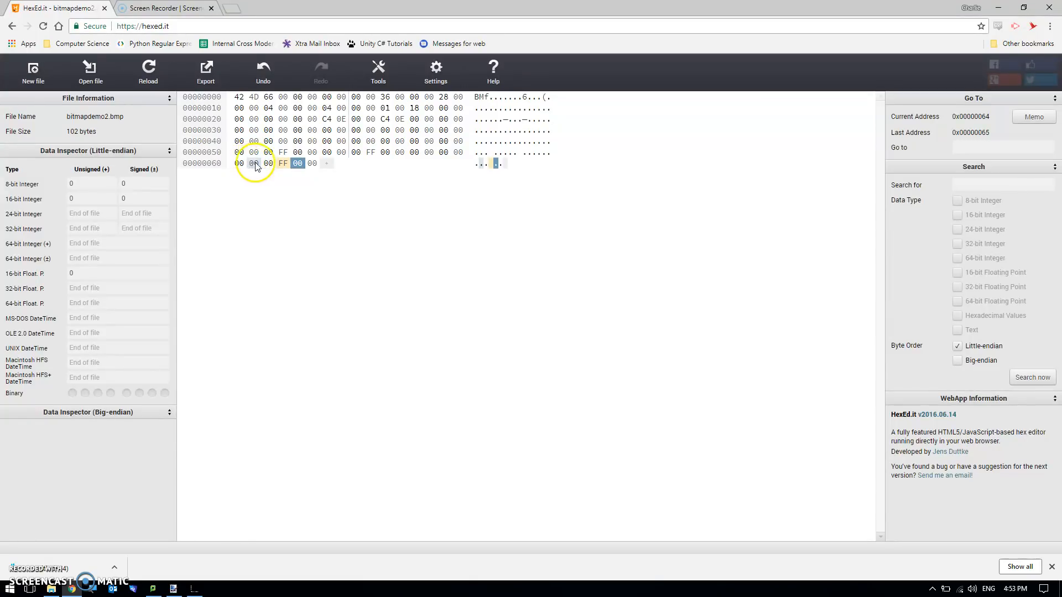
left_click(255, 164)
type("FF")
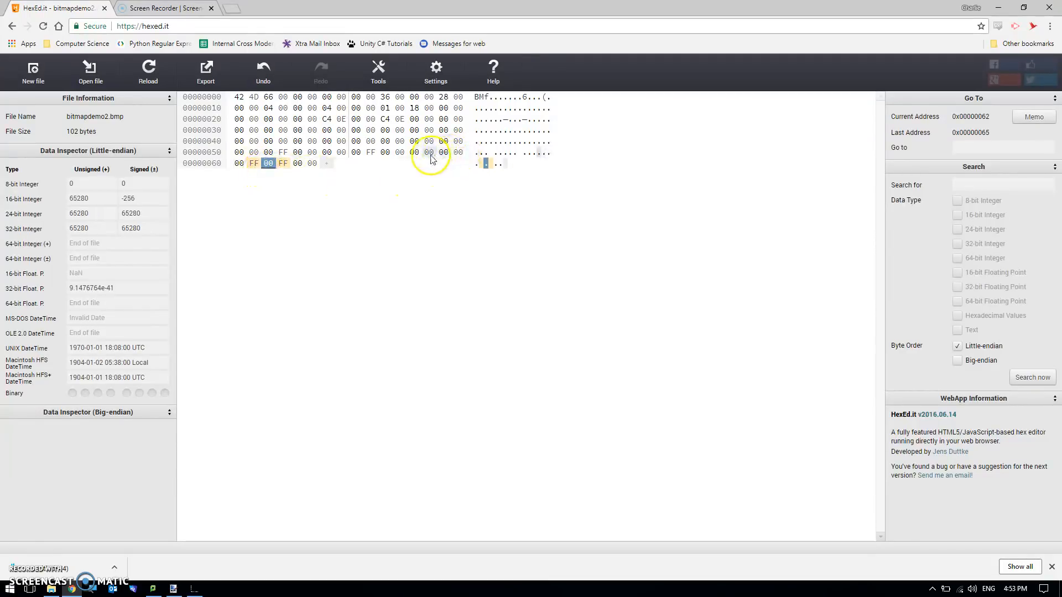
Set the byte at offset 0x5F to FF as well
left_click(457, 153)
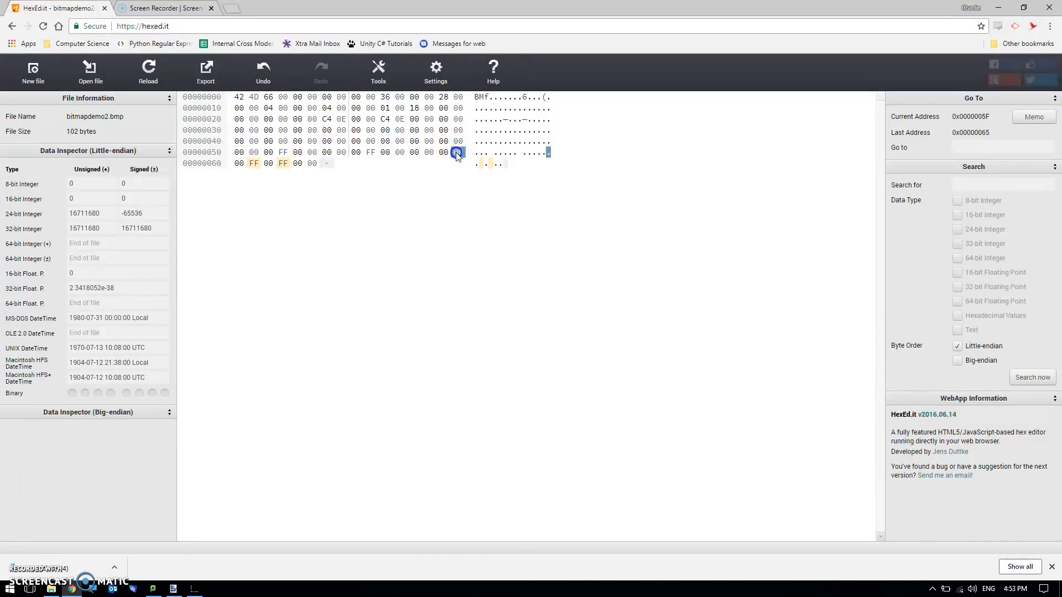
left_click(433, 152)
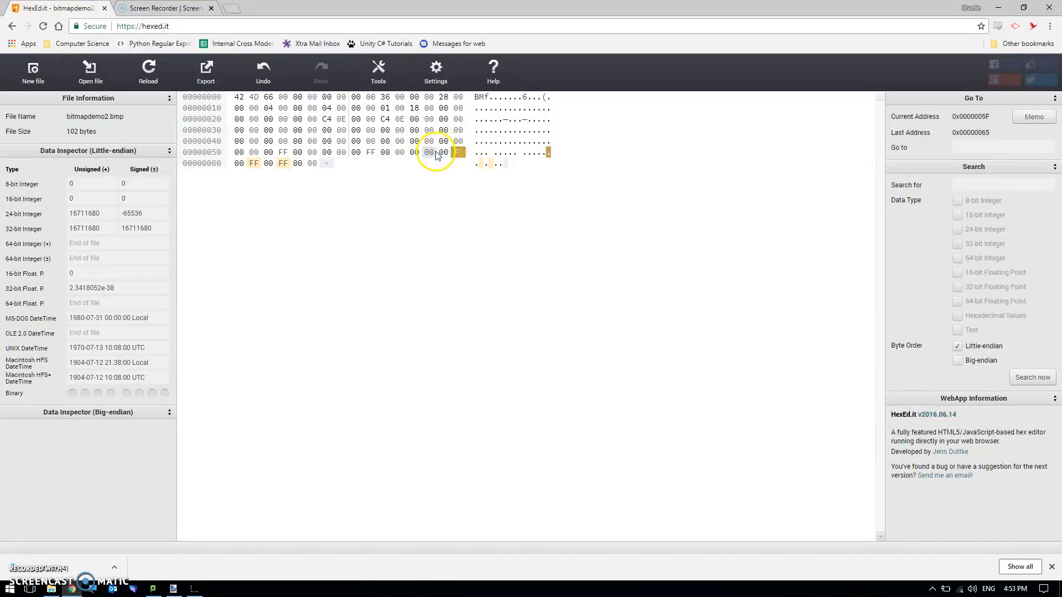
left_click(239, 164)
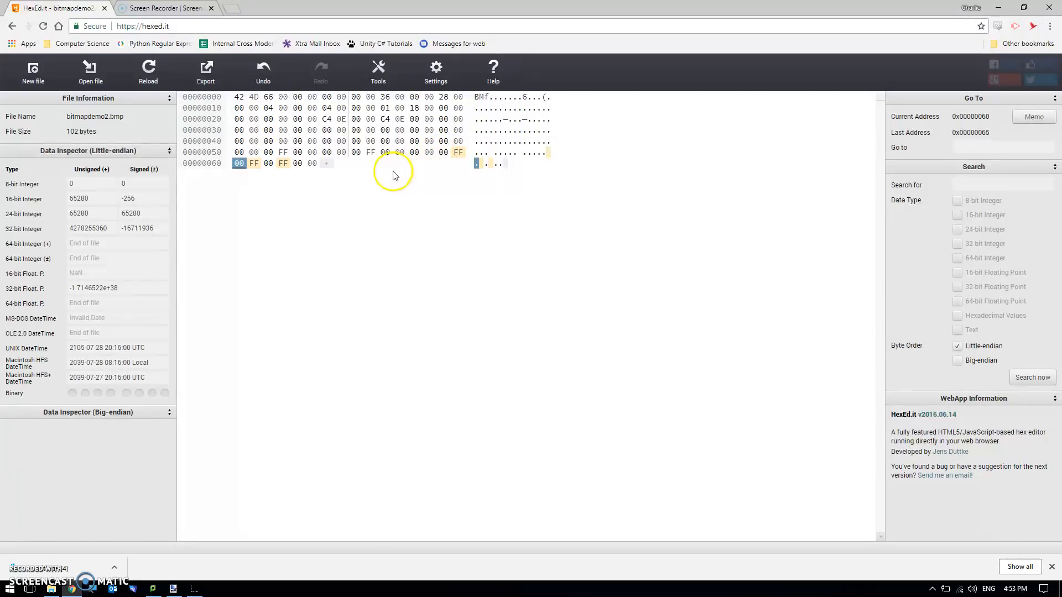
Export the edited bitmapdemo2.bmp as a download
left_click(206, 71)
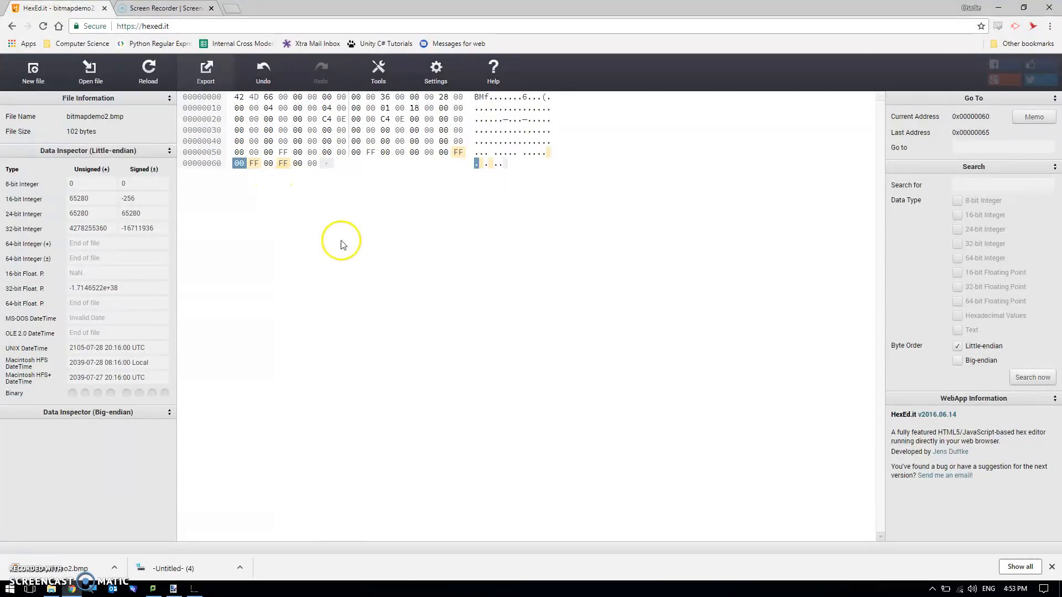
mouse_move(327, 210)
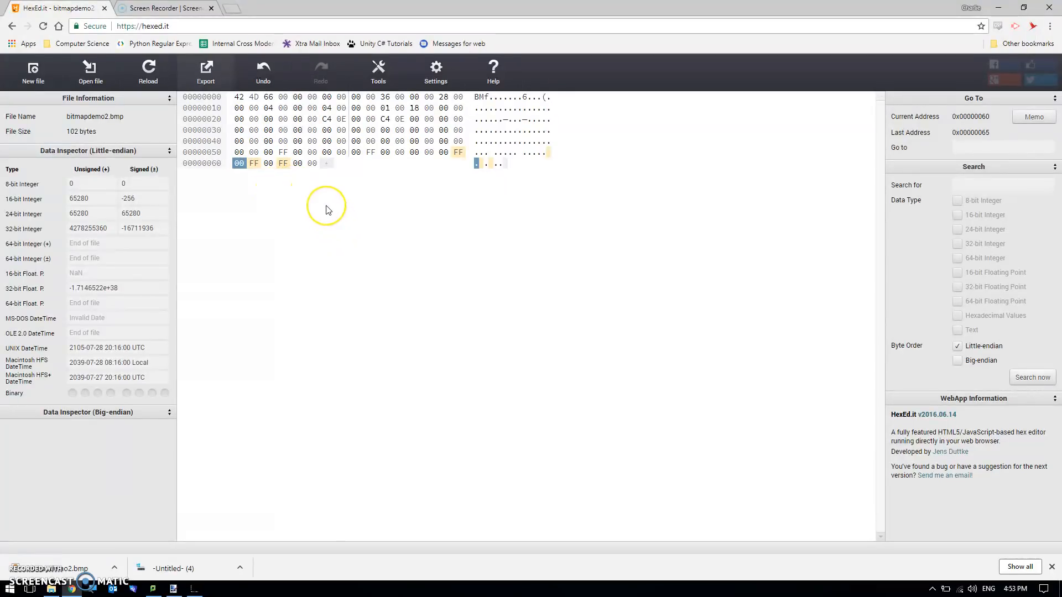